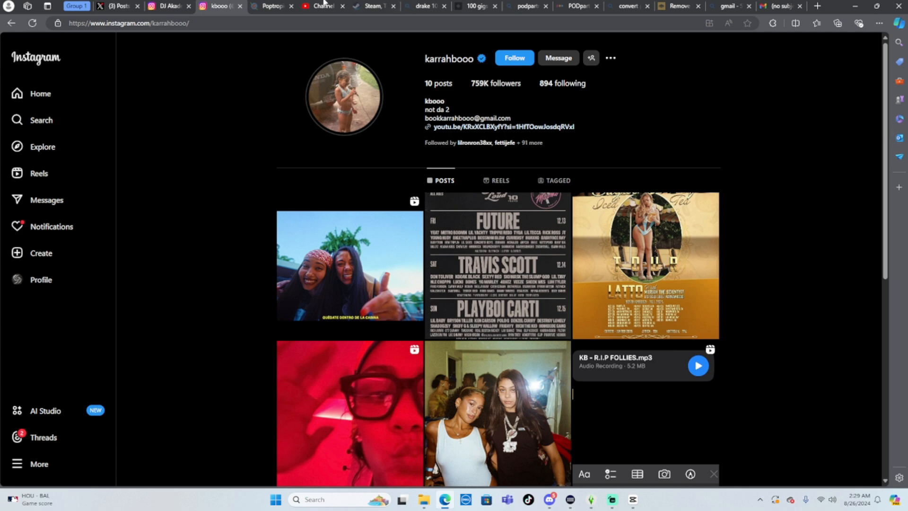
pyautogui.moveTo(645, 265)
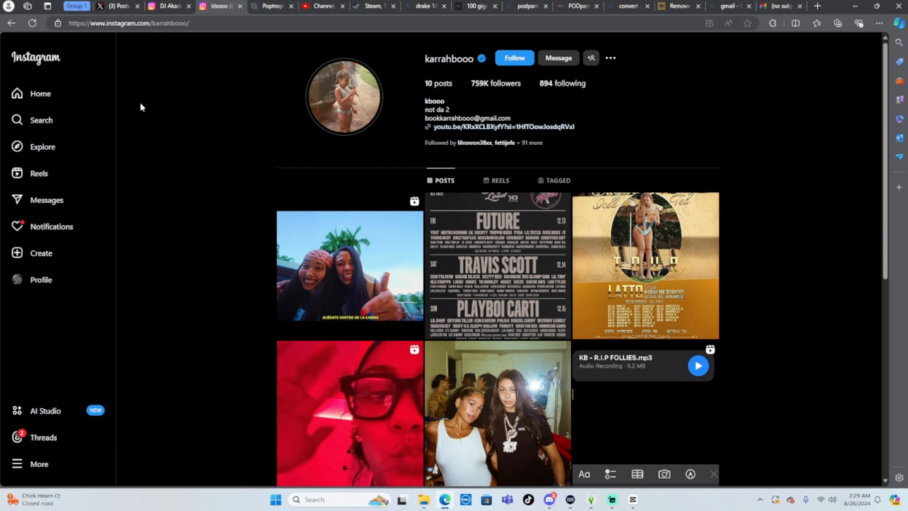
# Switch to the X post about the artist's latest show and replay its first concert clip.
pyautogui.click(116, 6)
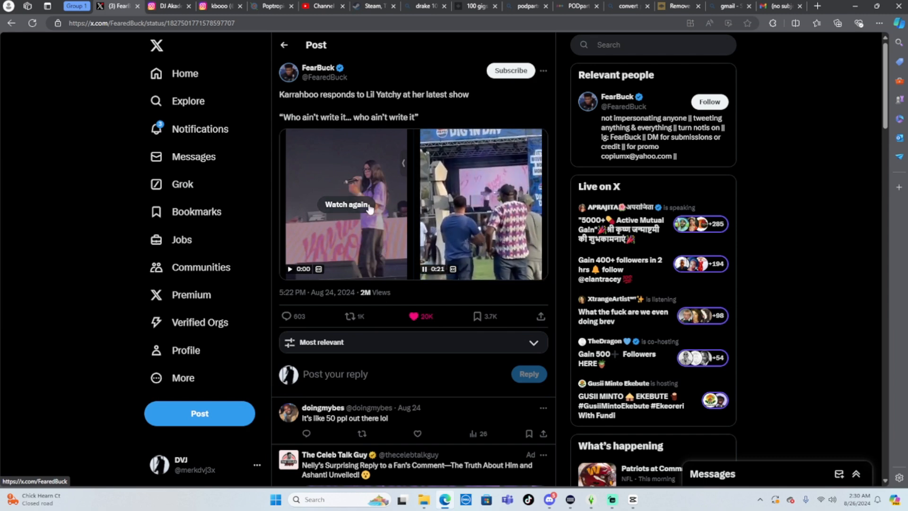
pyautogui.click(345, 203)
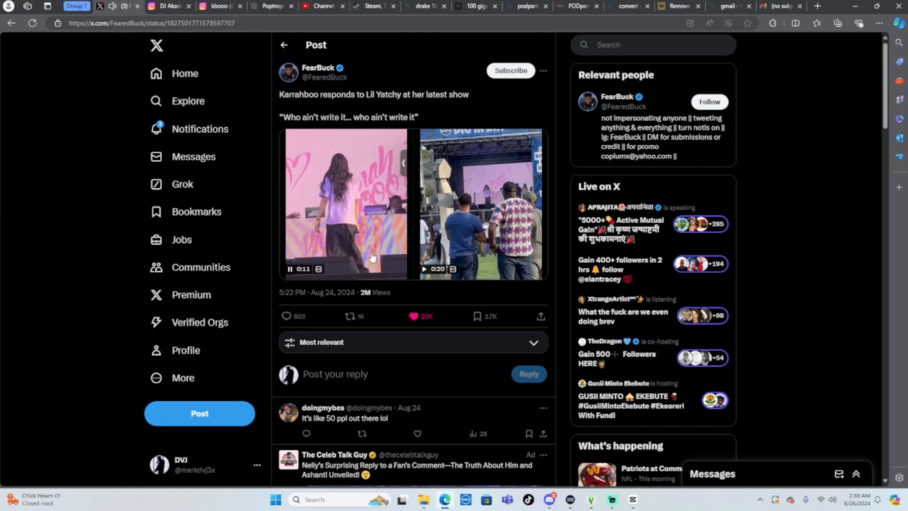
pyautogui.click(345, 202)
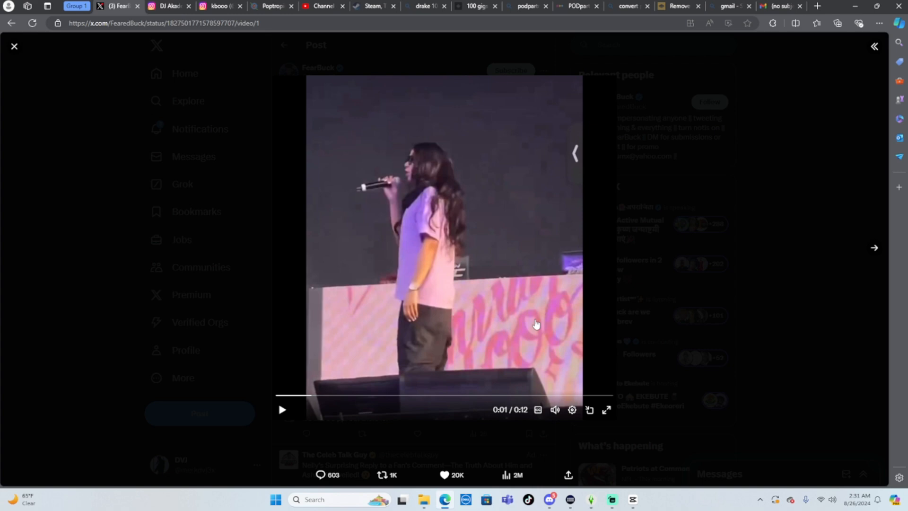
pyautogui.moveTo(876, 250)
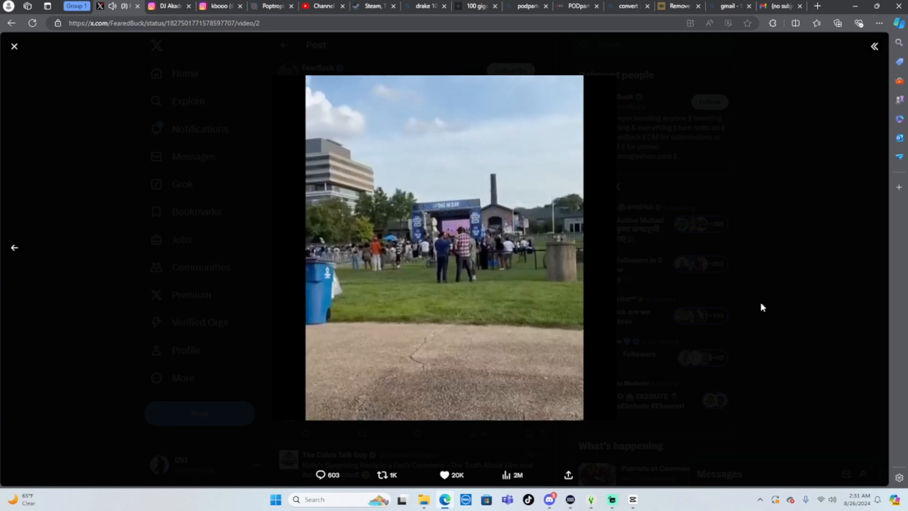
# Play the crowd-view concert clip, pause it at 0:03, then return to the Instagram tab.
pyautogui.click(445, 243)
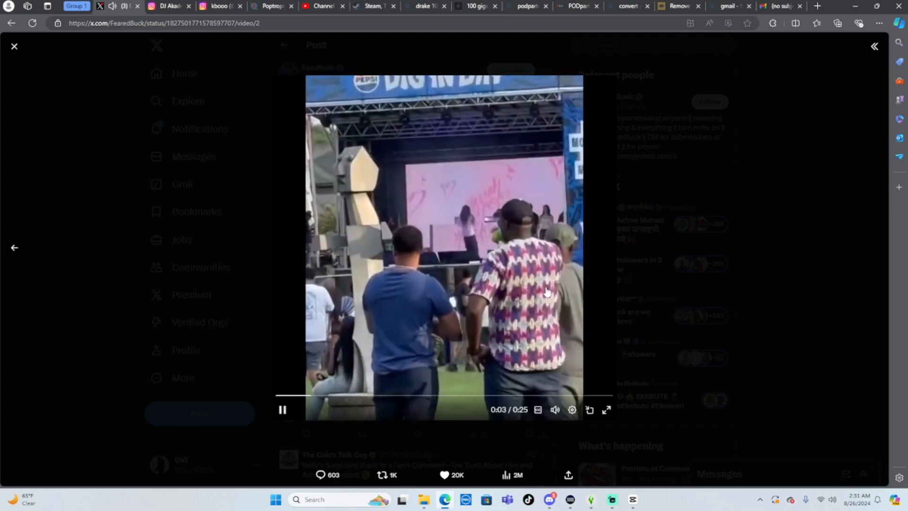
pyautogui.click(282, 410)
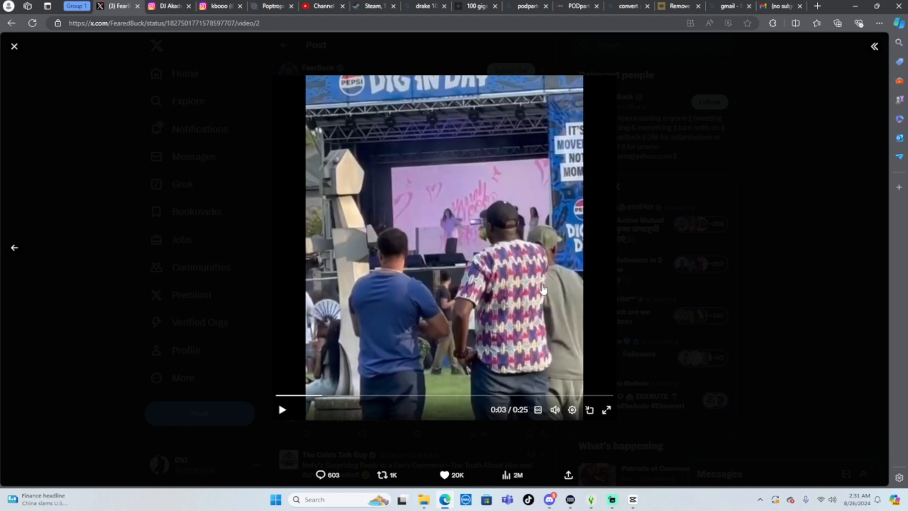
pyautogui.moveTo(566, 282)
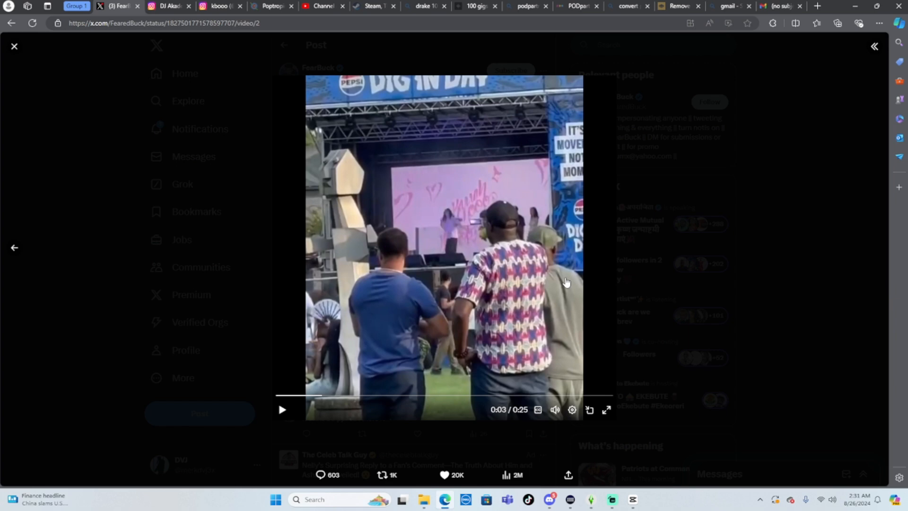
pyautogui.click(166, 6)
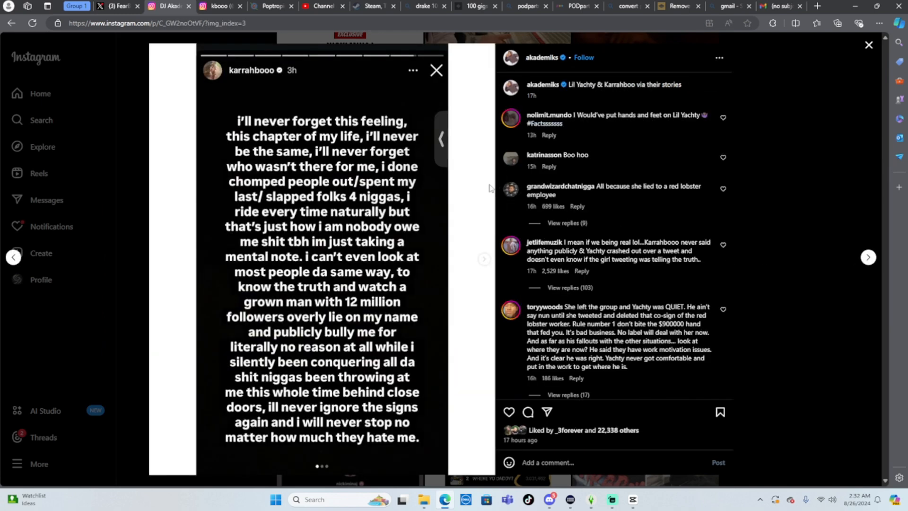
# Page back through the Akademiks carousel to the first Karrahboo story screenshot.
pyautogui.click(484, 259)
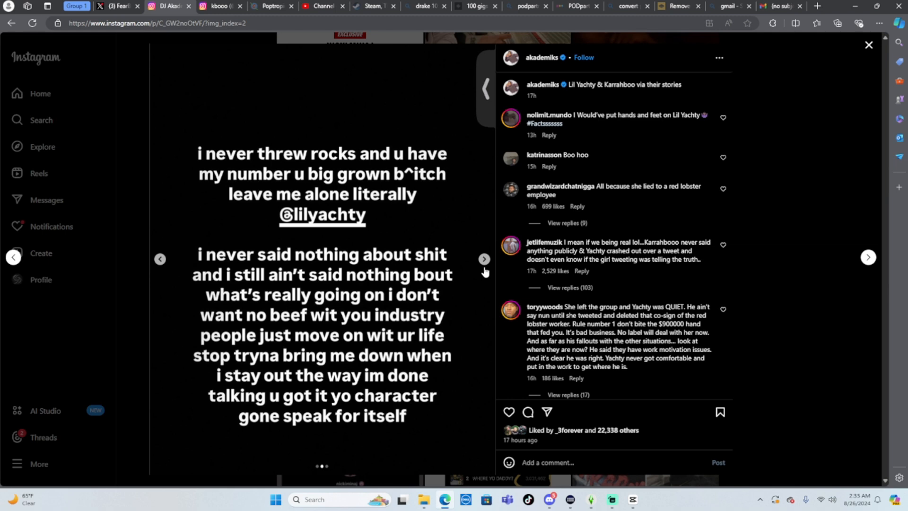
pyautogui.moveTo(154, 254)
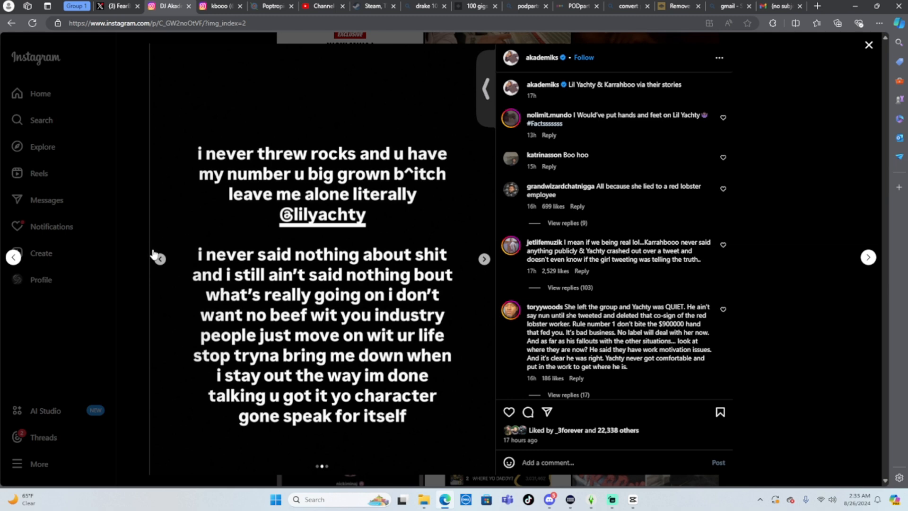
pyautogui.moveTo(161, 261)
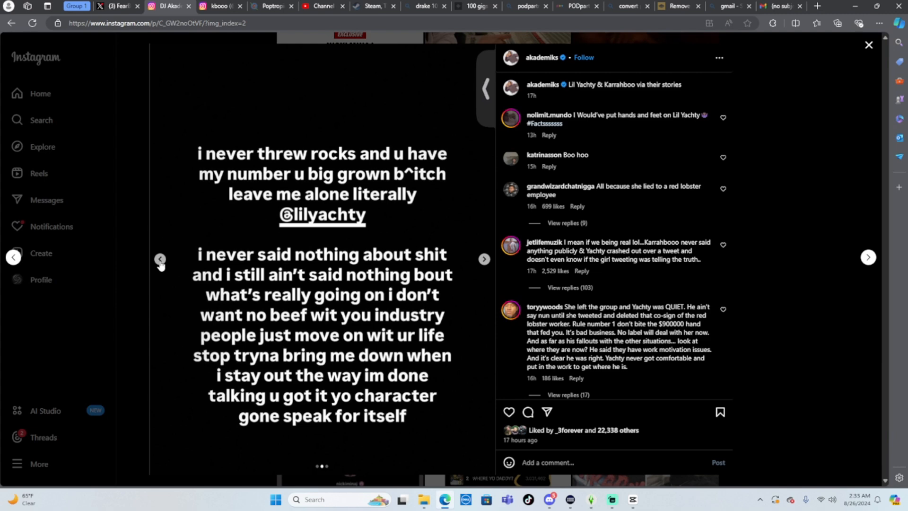
pyautogui.click(161, 259)
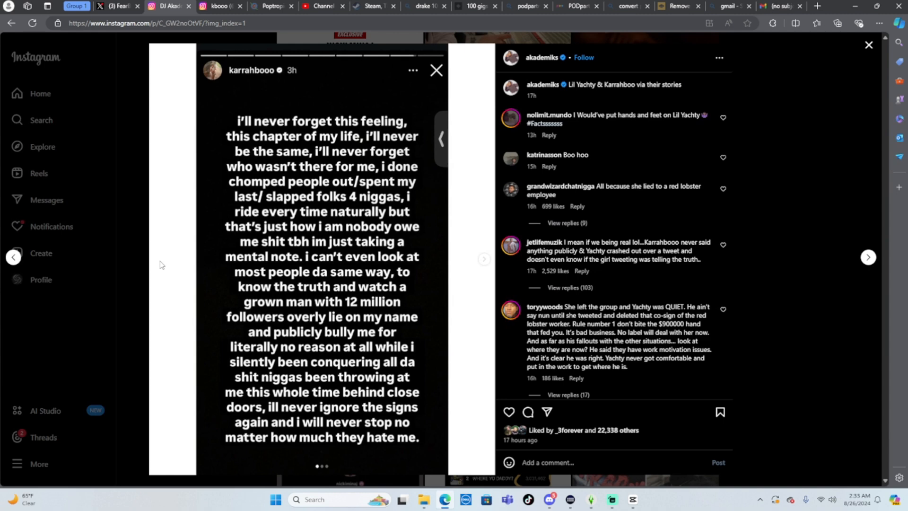